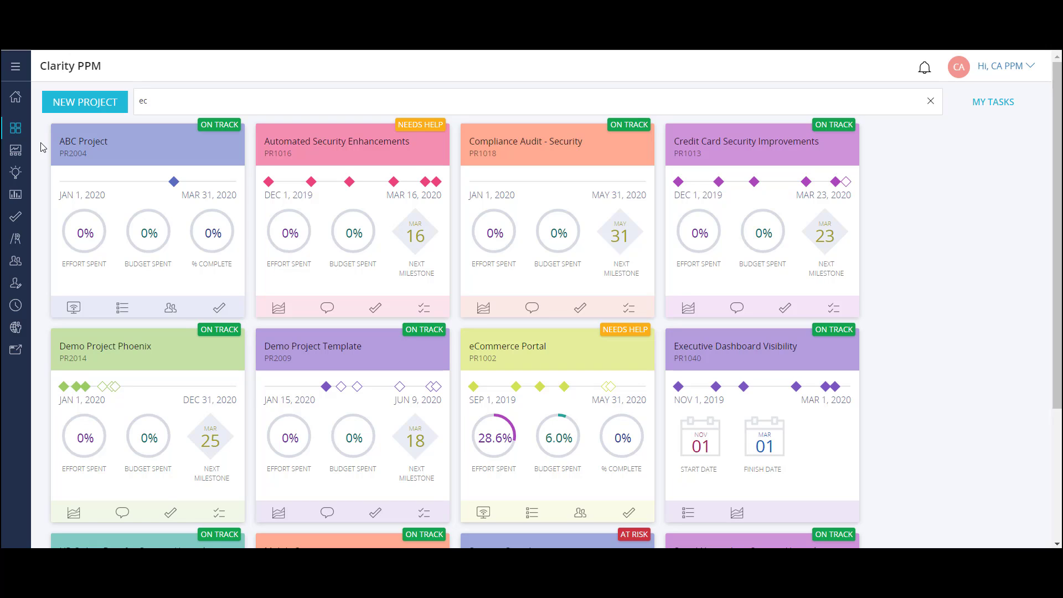
Step: Begin a new project from the projects page via NEW PROJECT
{"action": "left_click", "coordinate": [84, 102]}
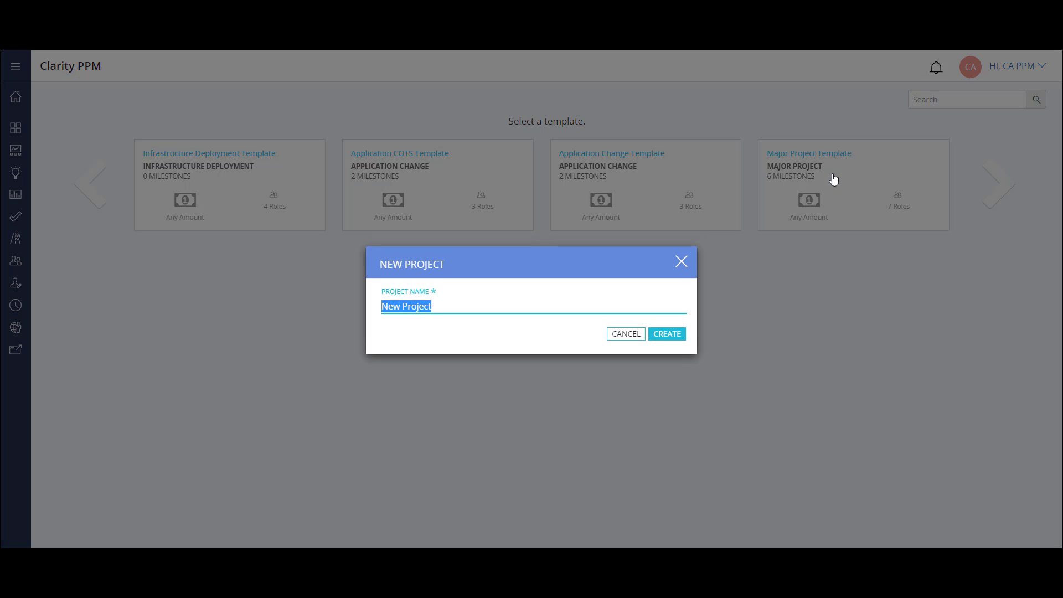
{"action": "mouse_move", "coordinate": [766, 244]}
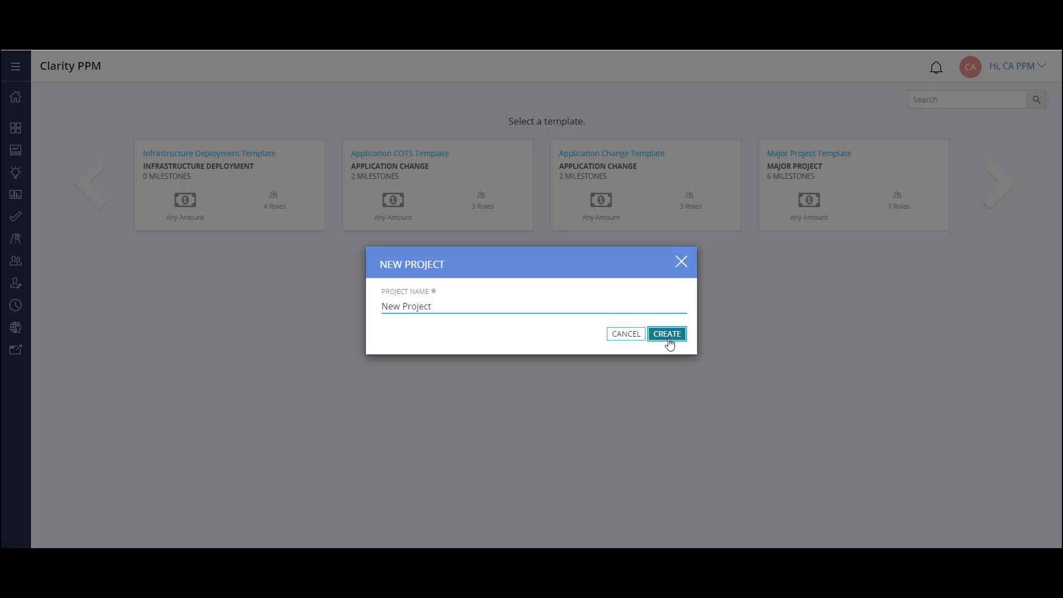
{"action": "left_click", "coordinate": [666, 333]}
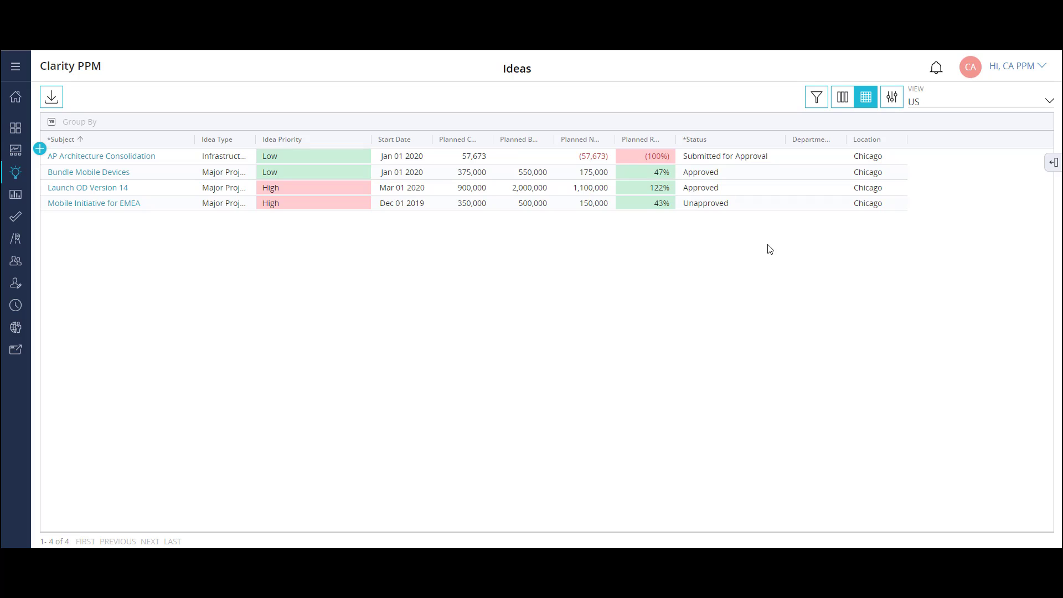
Step: Show the row actions for the approved idea Launch OD Version 14
{"action": "right_click", "coordinate": [700, 187]}
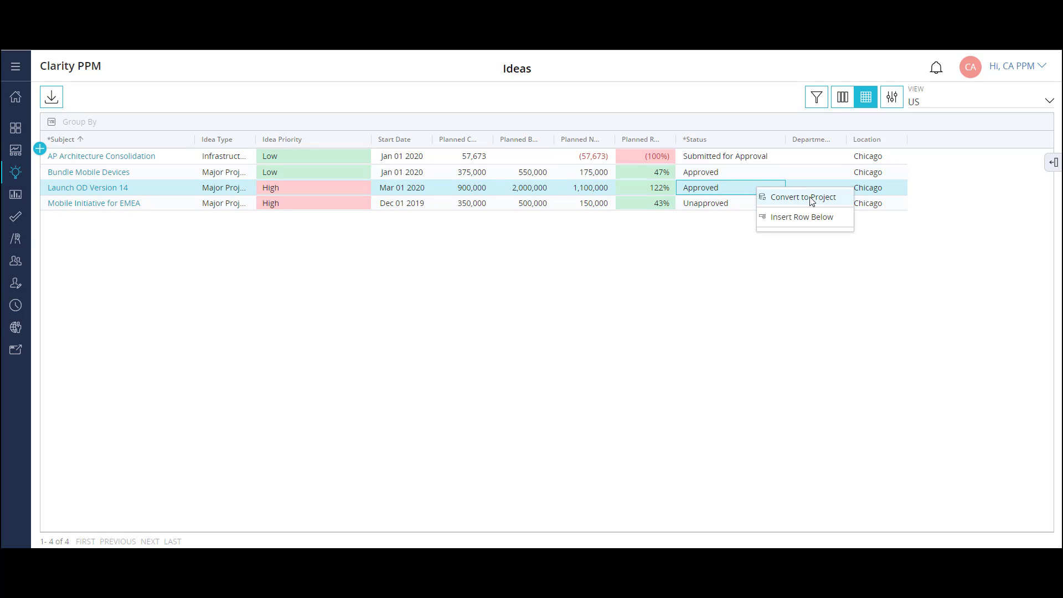
Step: Convert Launch OD Version 14 into project PR2017 with Copy Team and Copy Financials kept
{"action": "left_click", "coordinate": [802, 197]}
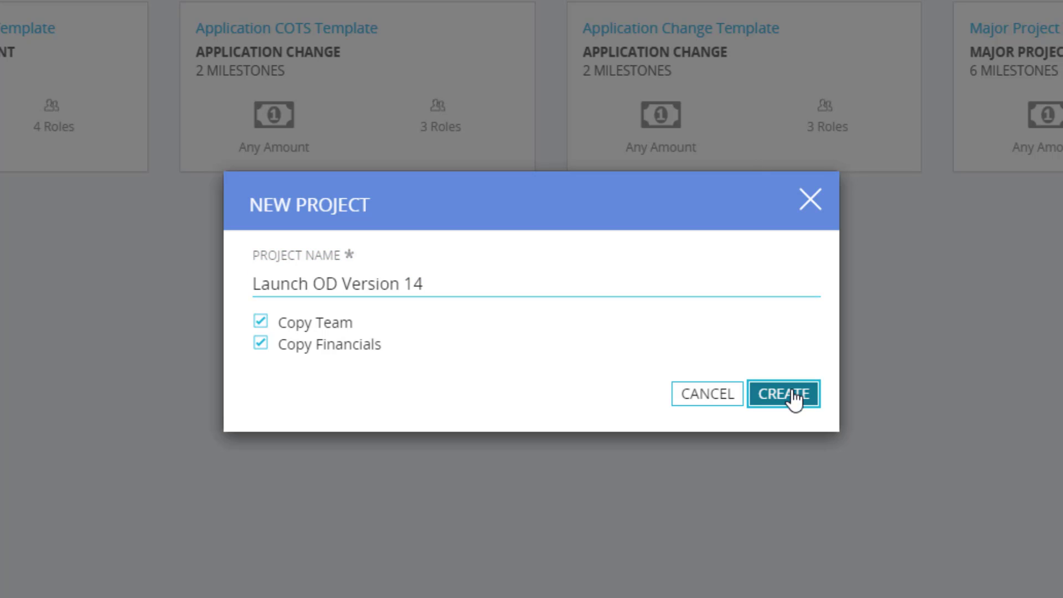
{"action": "left_click", "coordinate": [782, 394]}
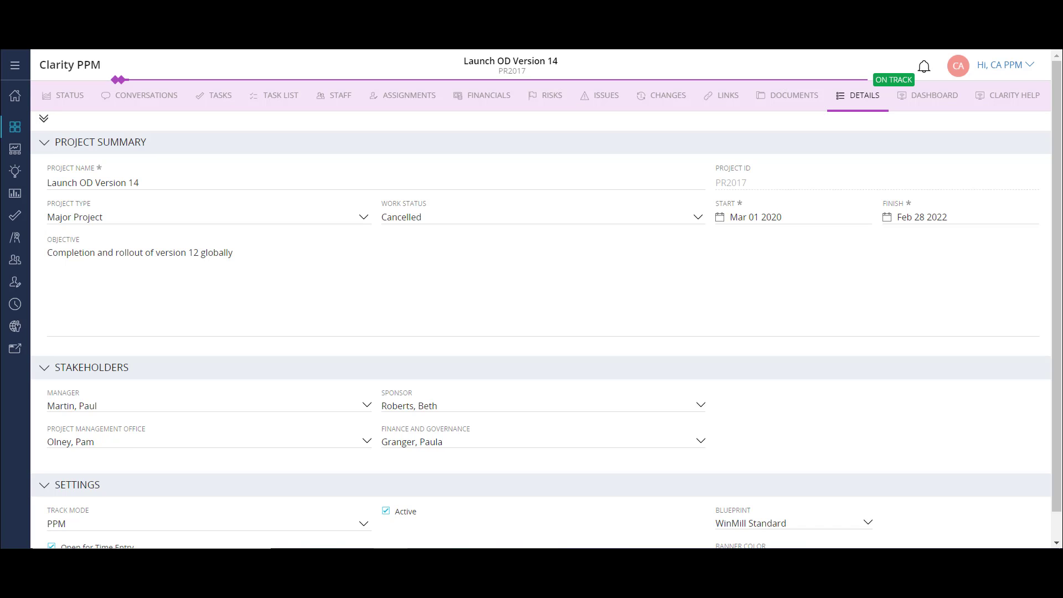